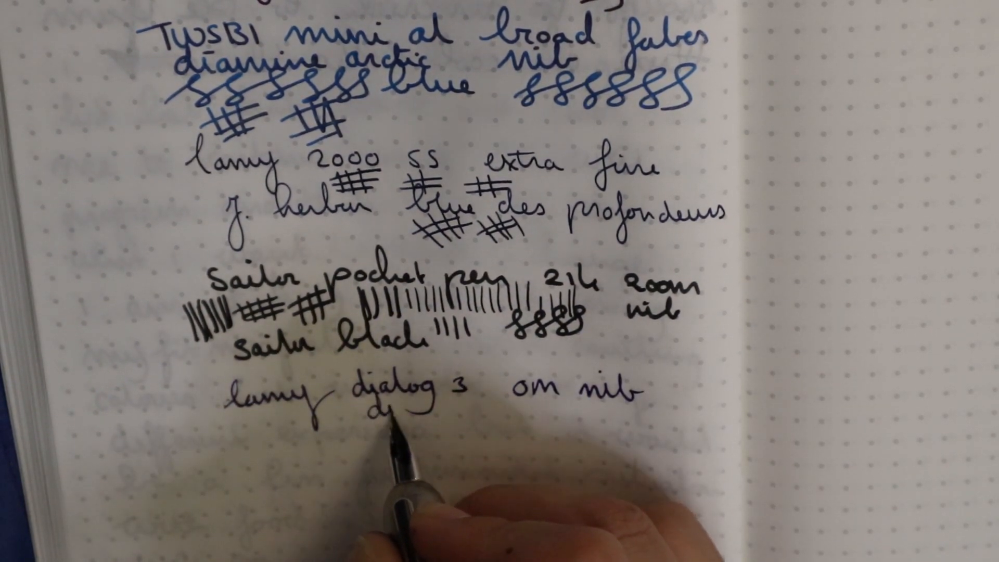
{"action": "type", "text": "diamine"}
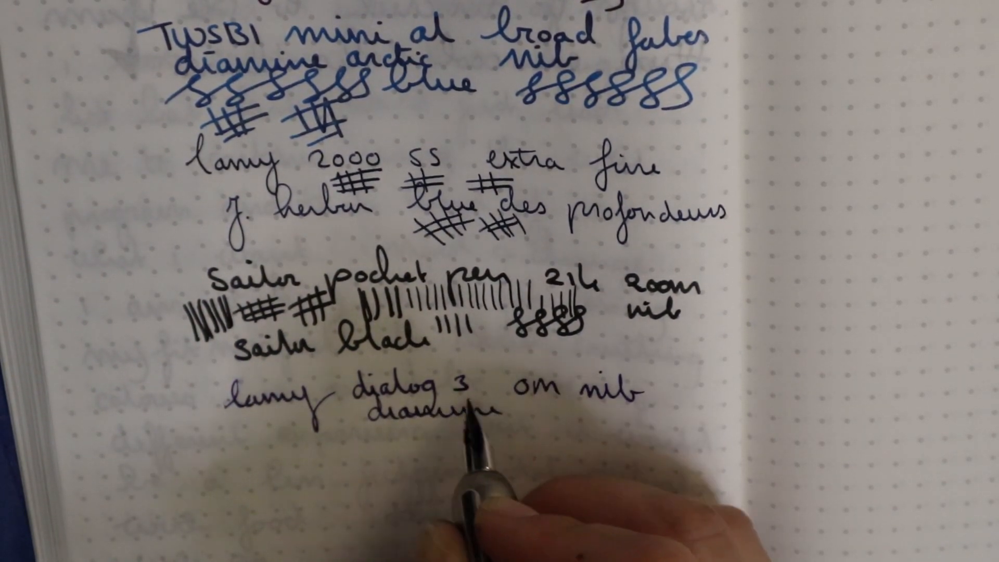